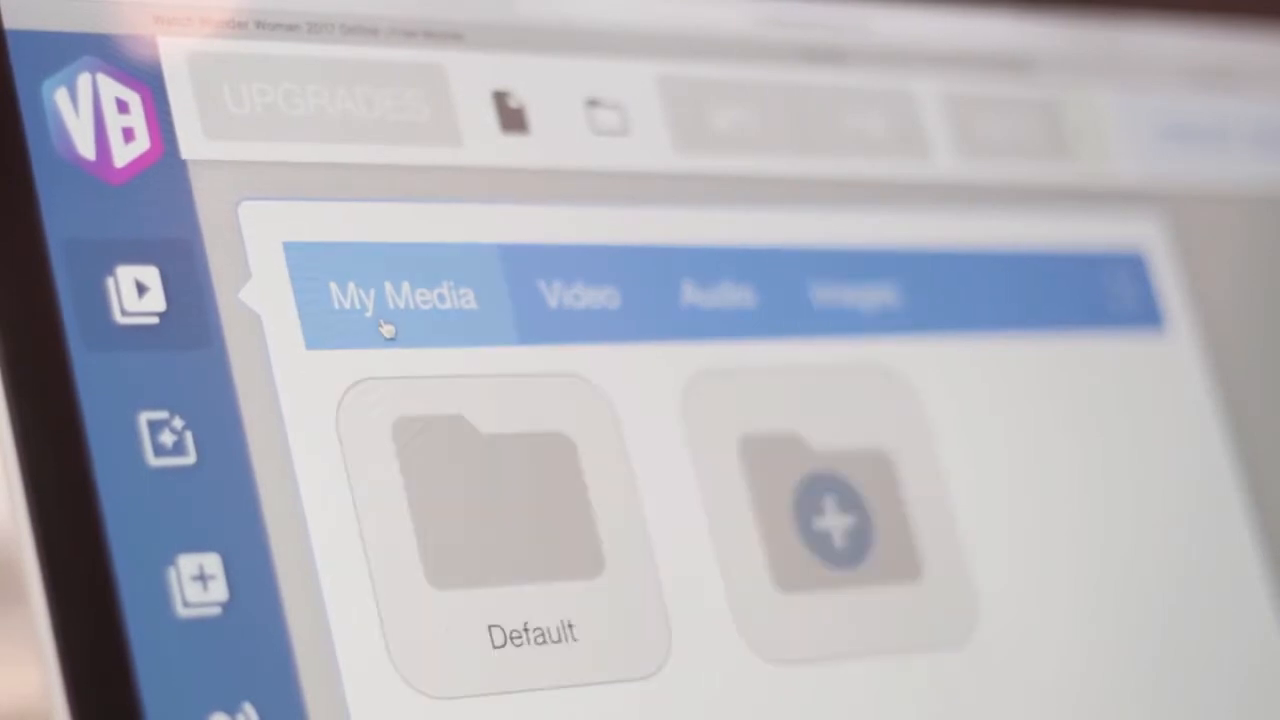
Browse the Audio library, then switch to the effects panel listing Zoom in and Titles.
{"action": "left_click", "coordinate": [716, 292]}
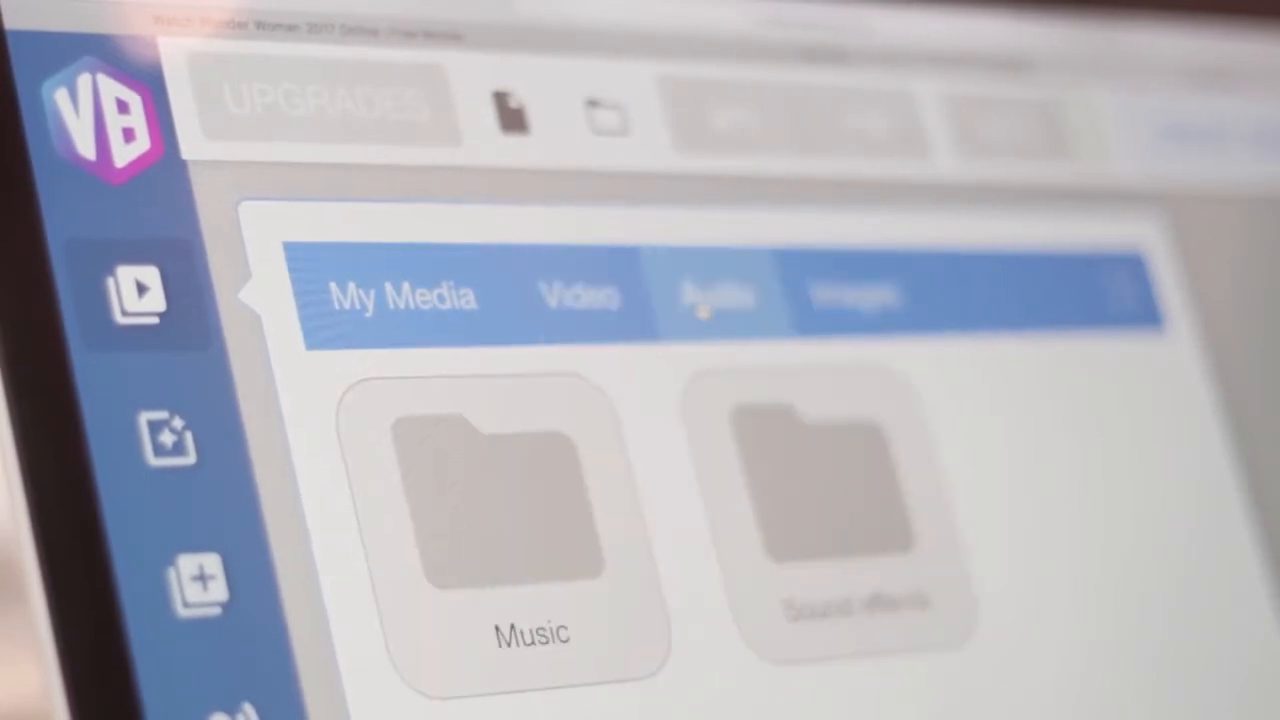
{"action": "left_click", "coordinate": [164, 436]}
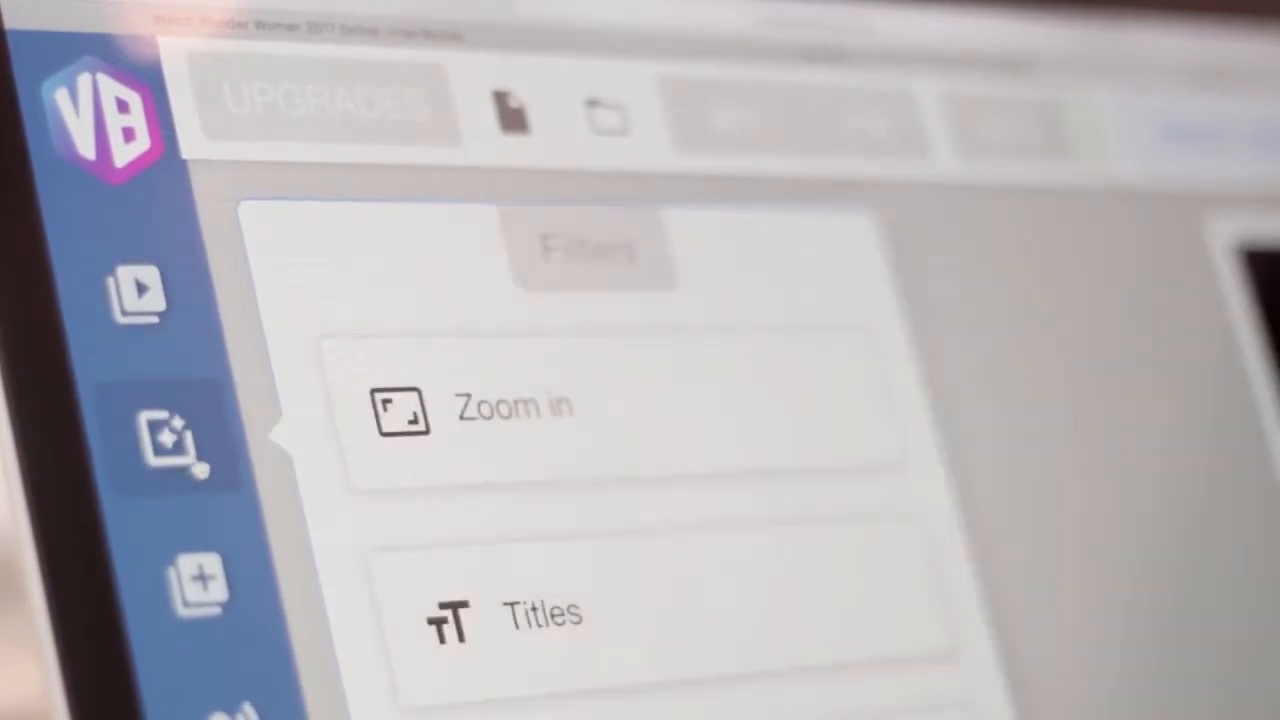